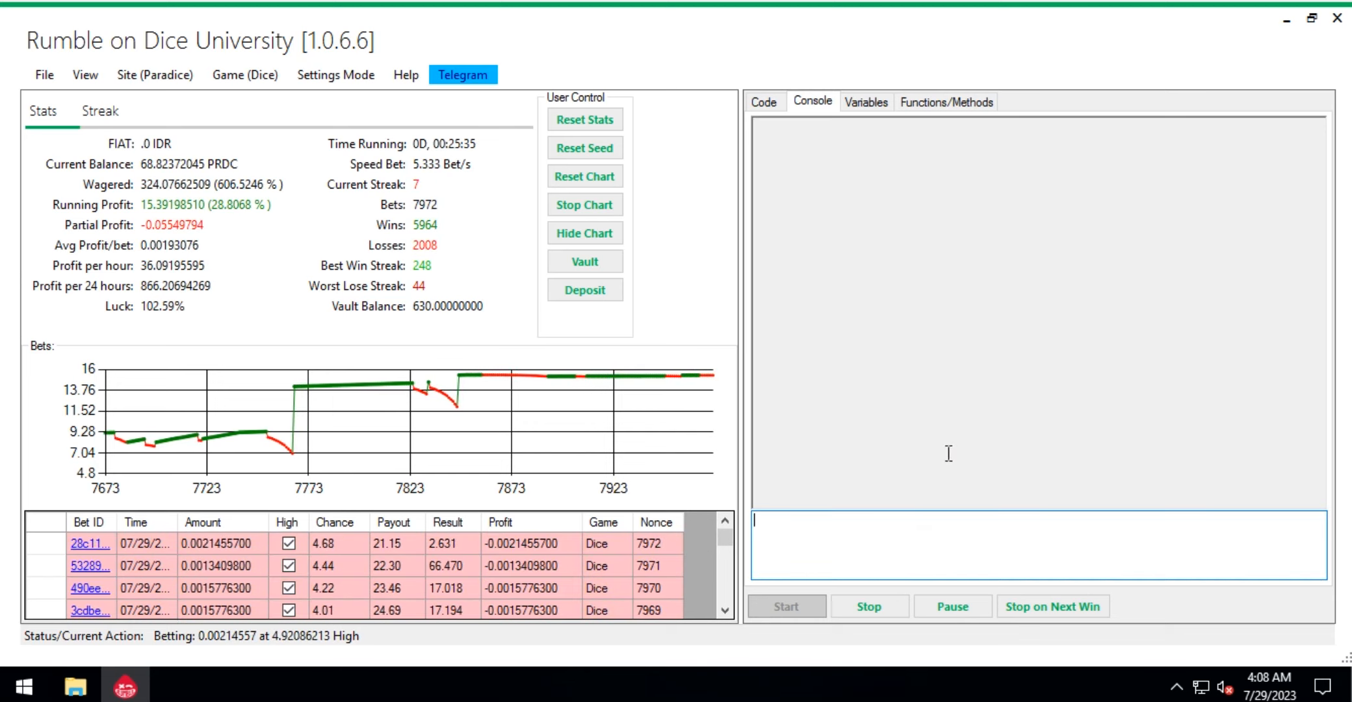
- Run the console command basebet = balance / 1e4 to change the bot's base bet
text(basebet = balance / 1e4)
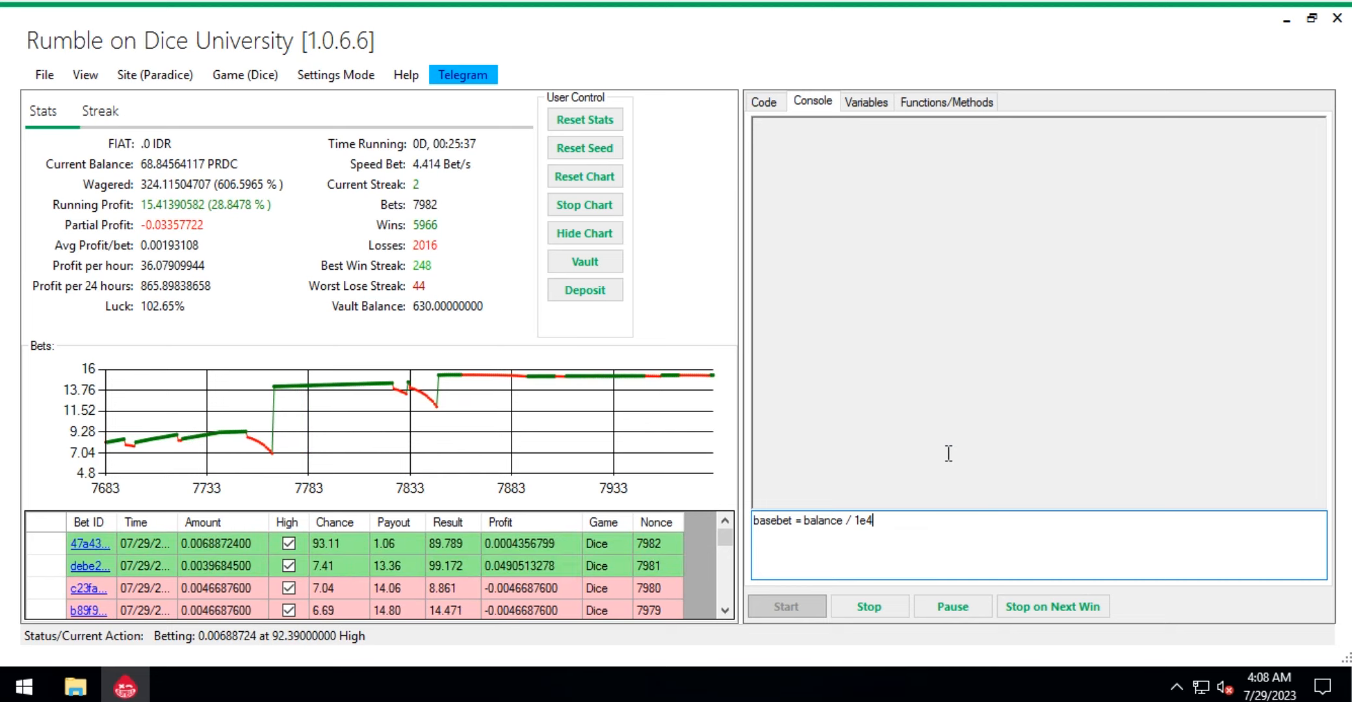
text(3)
key(Return)
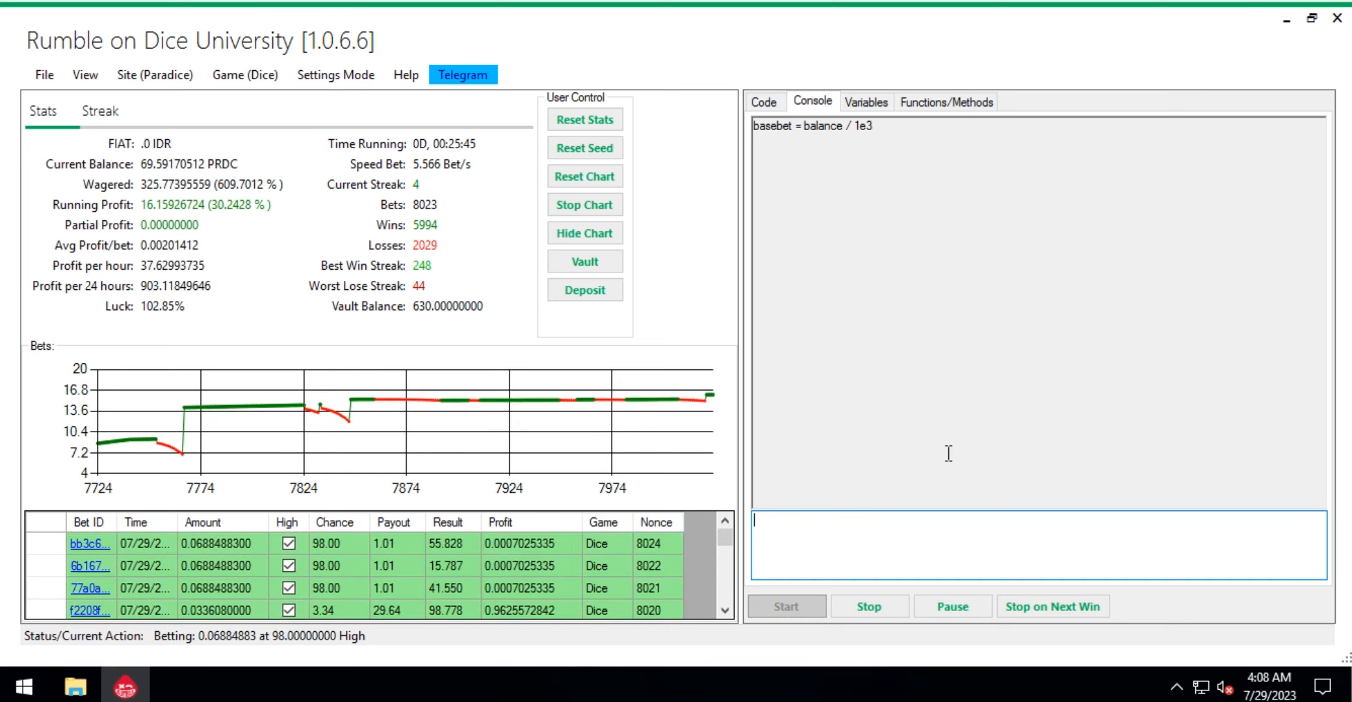
- Enter basebet = balance / 1e4 in the console input
text(basebet = balance / 1e4)
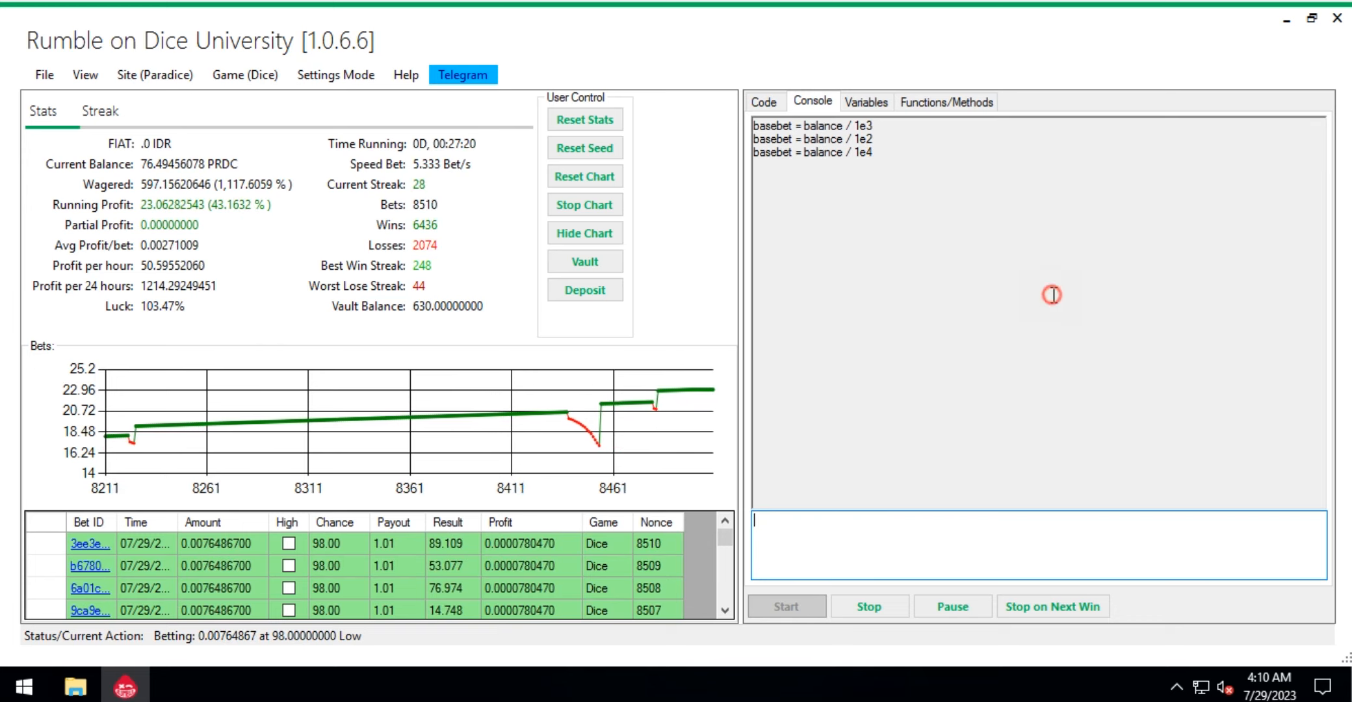
- Inspect the Mancing Partial script code, then return to the betting statistics
click(763, 102)
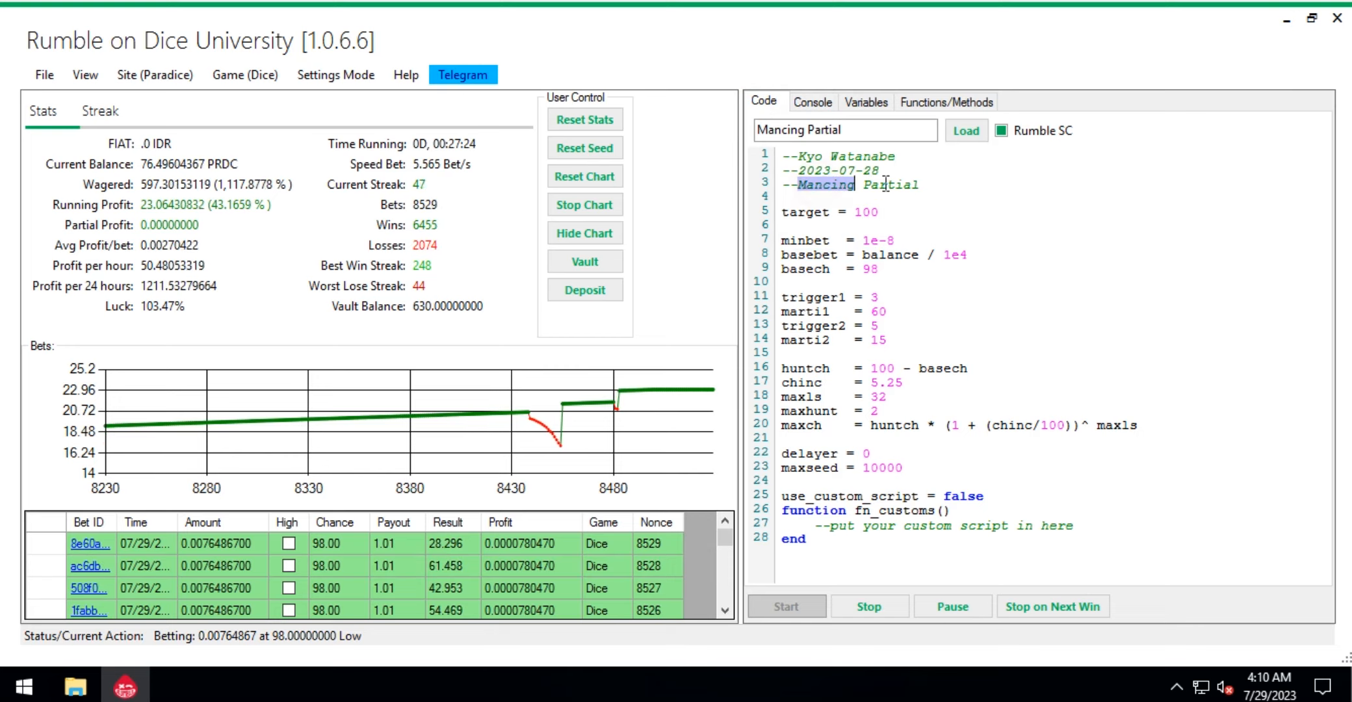
double_click(822, 130)
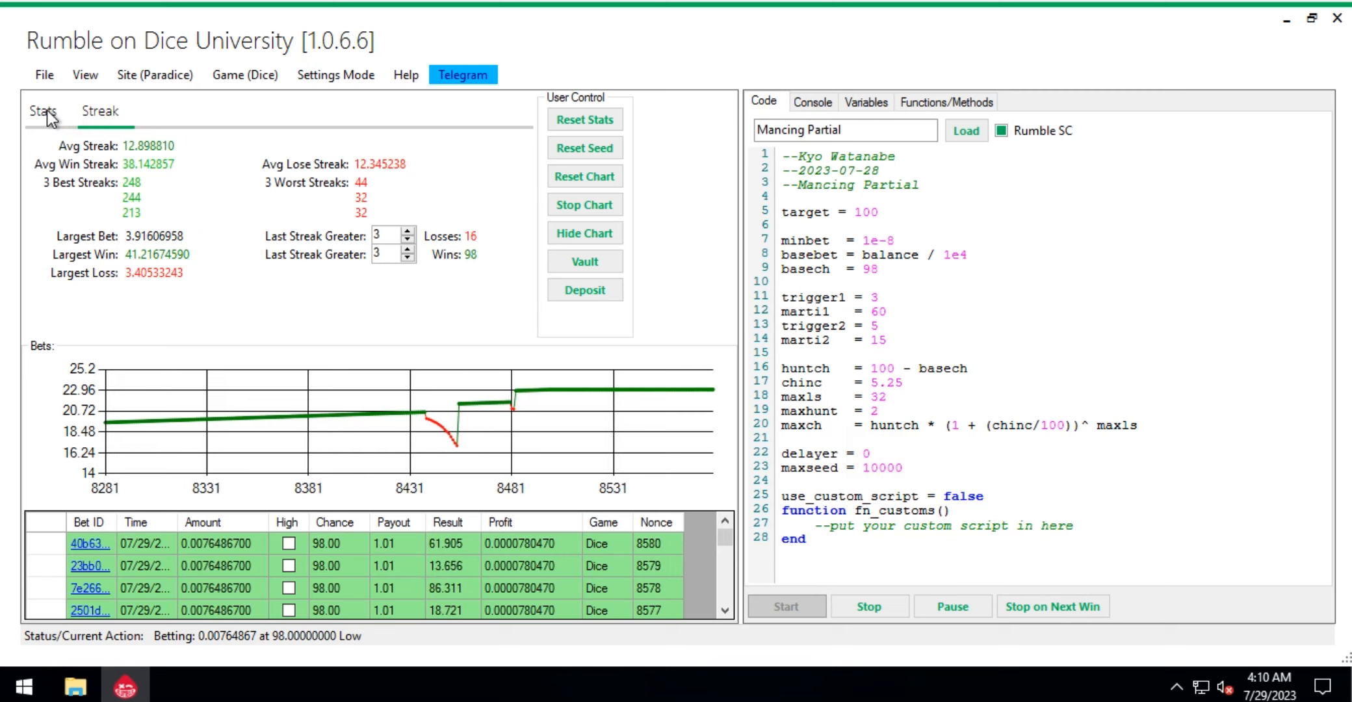
click(43, 110)
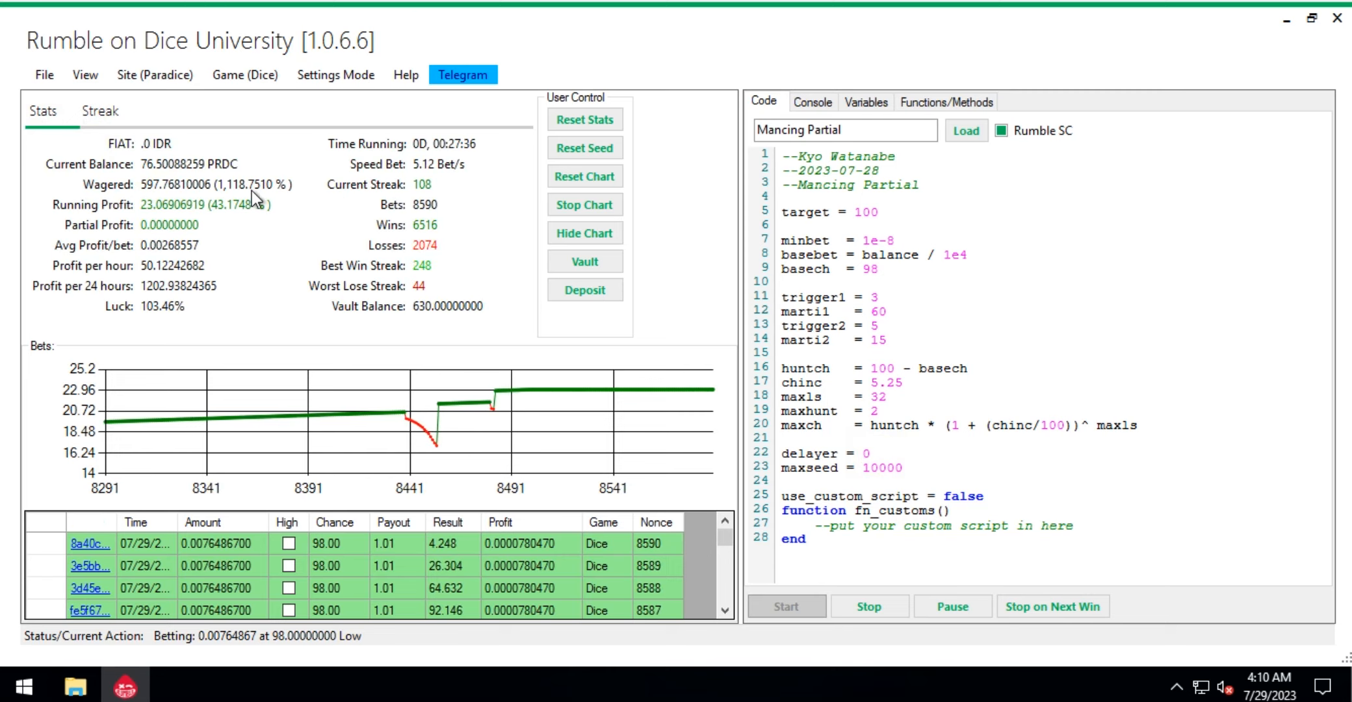